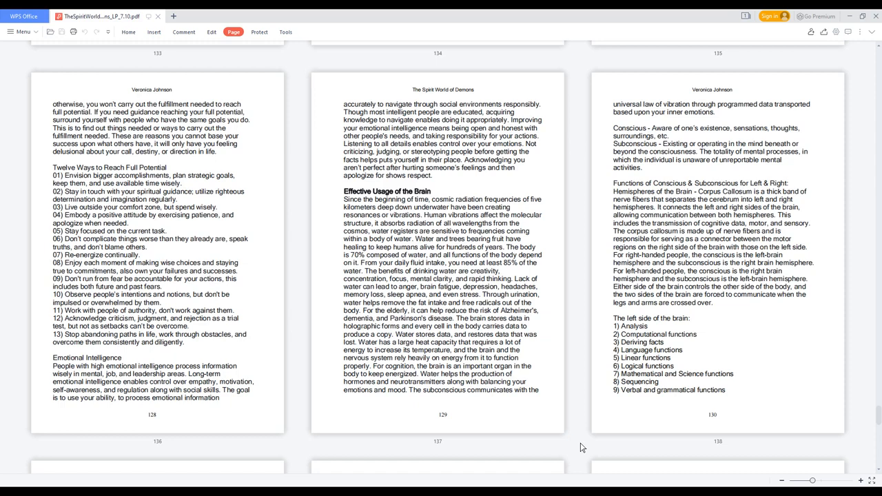
scroll("down", 3)
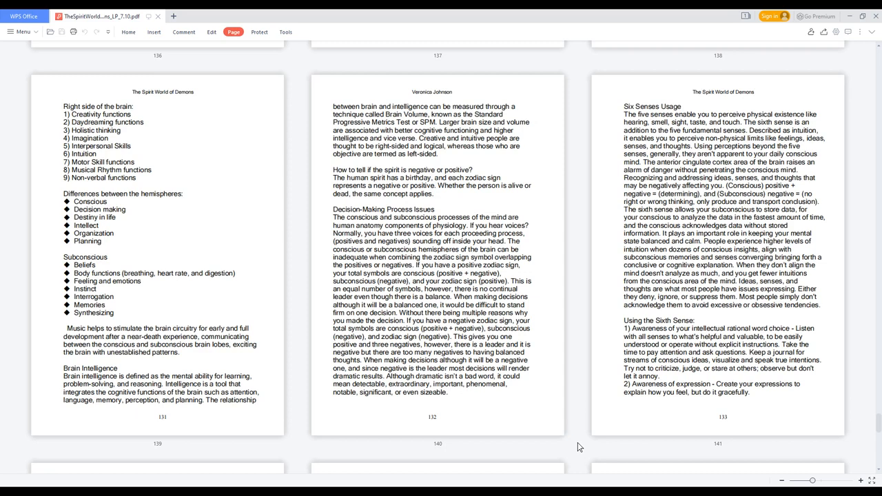
scroll("down", 3)
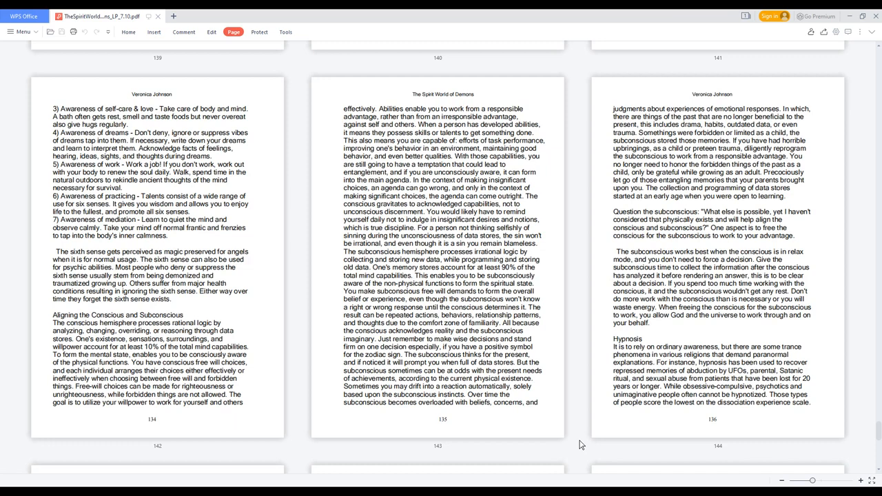
scroll("down", 3)
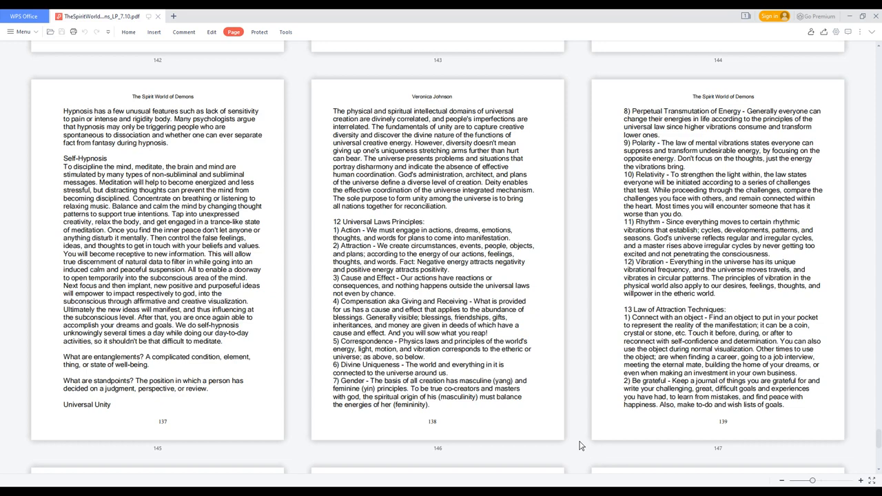
scroll("down", 3)
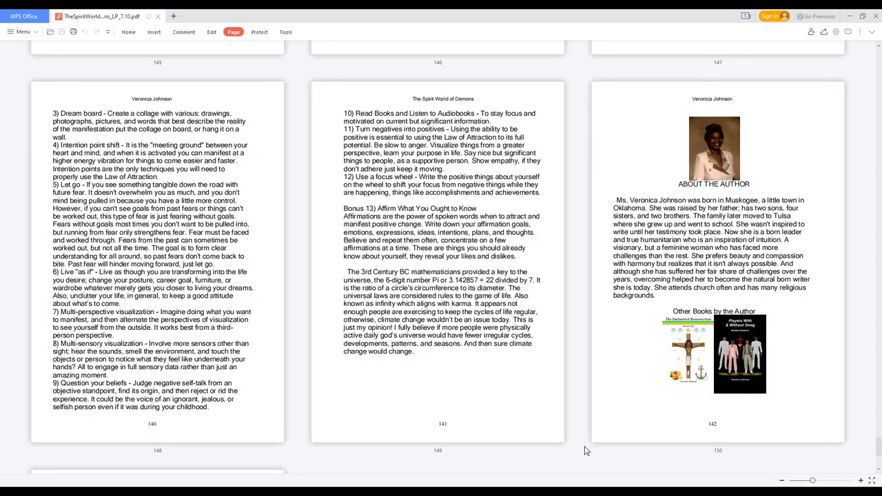